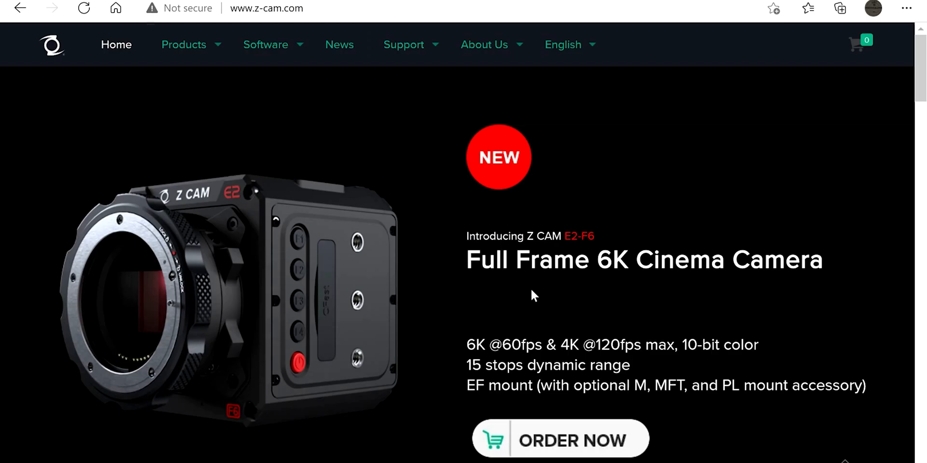
mouse_move(270, 42)
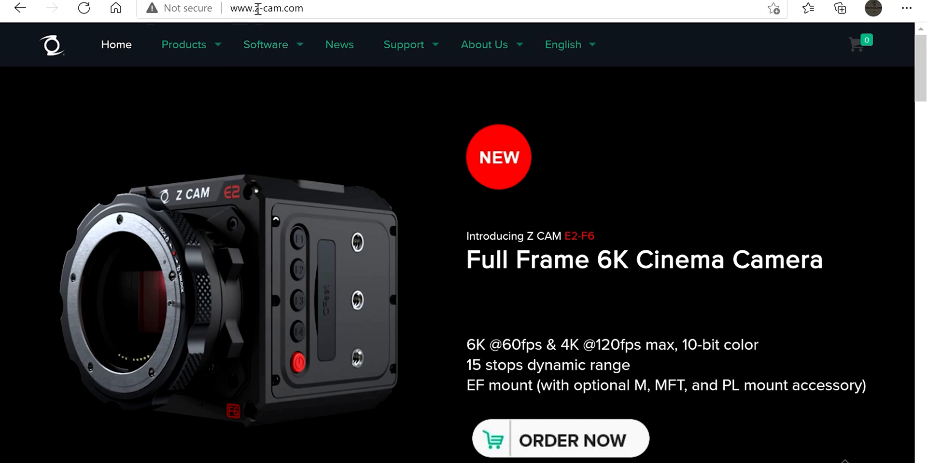
Load the Z CAM home page and expand the Support menu listing FAQ, Tutorials and Firmware Update.
left_click(183, 45)
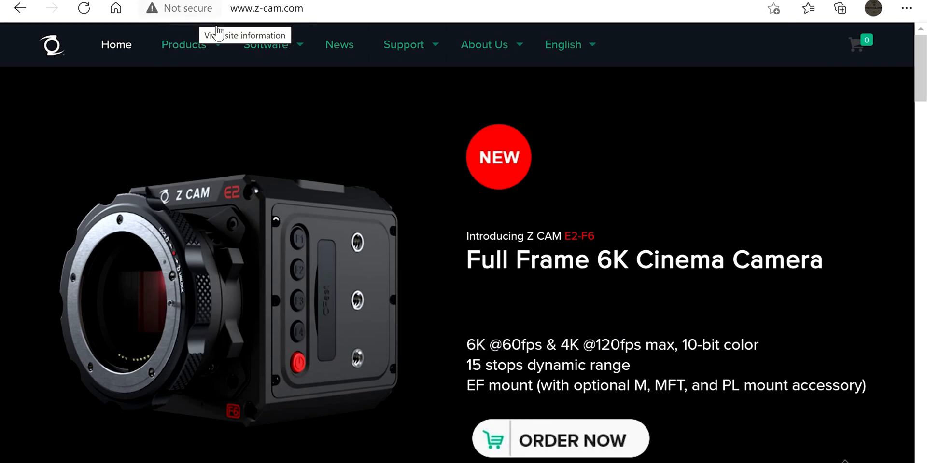
mouse_move(461, 131)
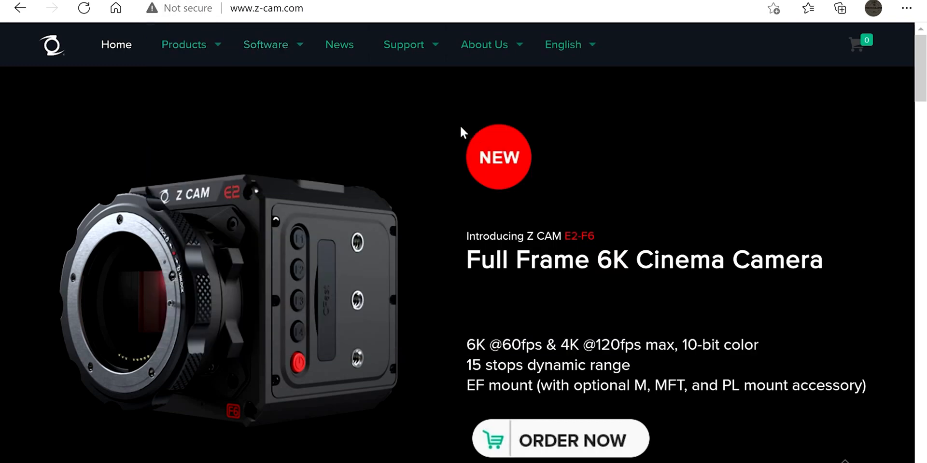
mouse_move(487, 185)
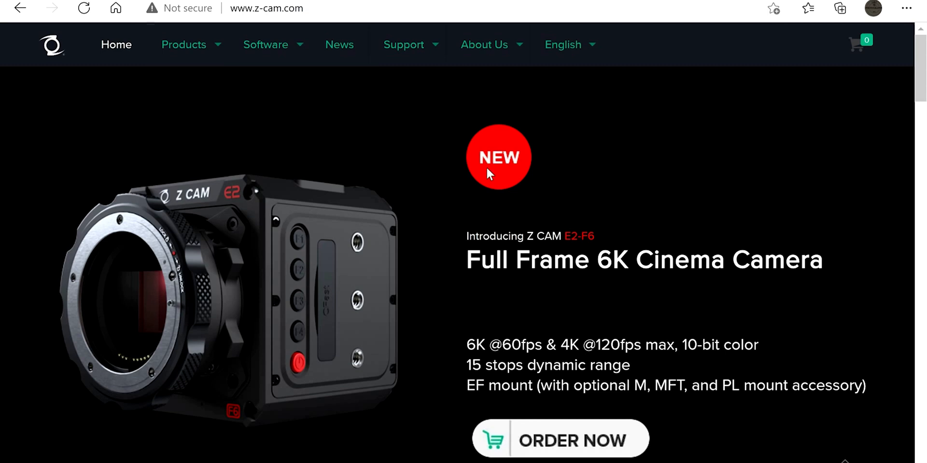
mouse_move(519, 95)
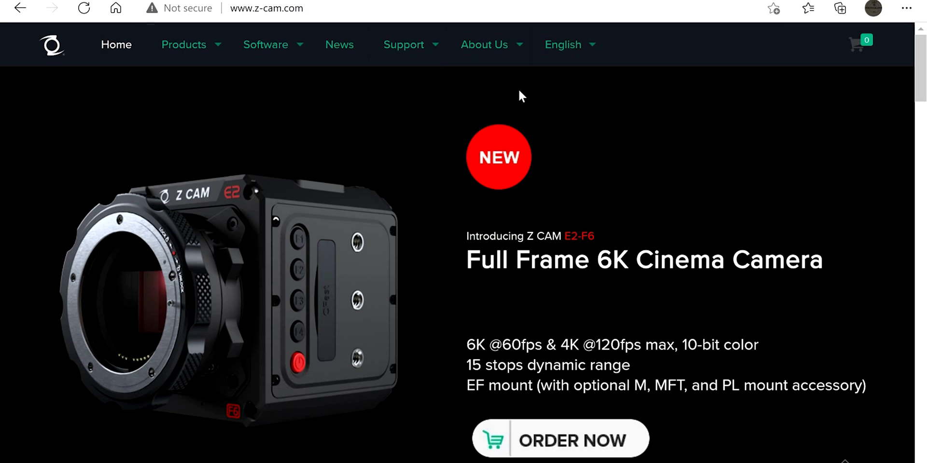
left_click(404, 45)
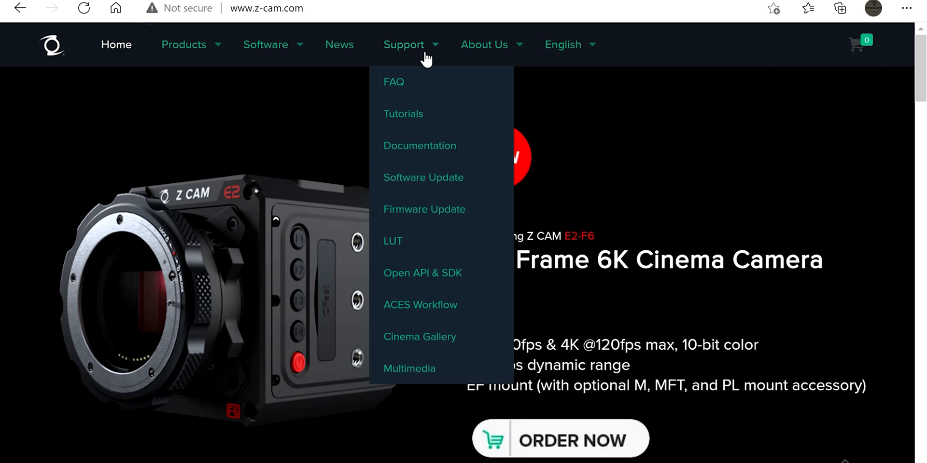
mouse_move(409, 237)
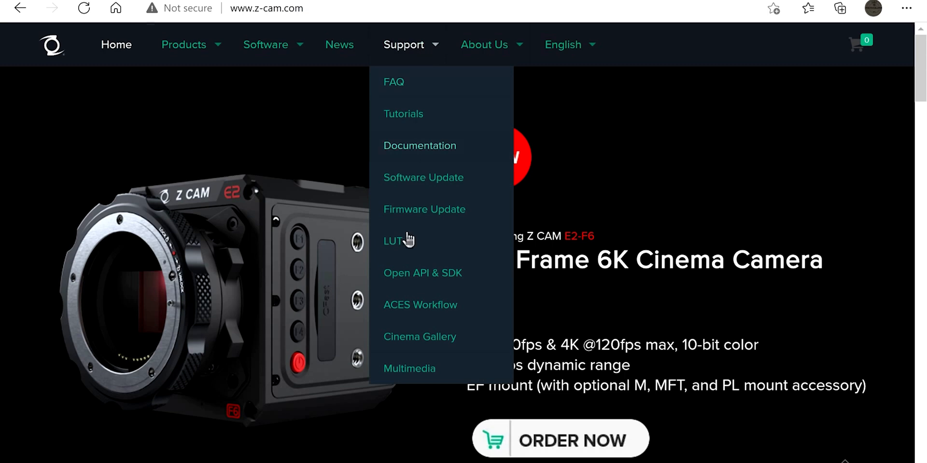
From the LUT page, start the Z CAM Color Plugin V1.9 (Windows) download under Color Correction Plug-in.
left_click(392, 242)
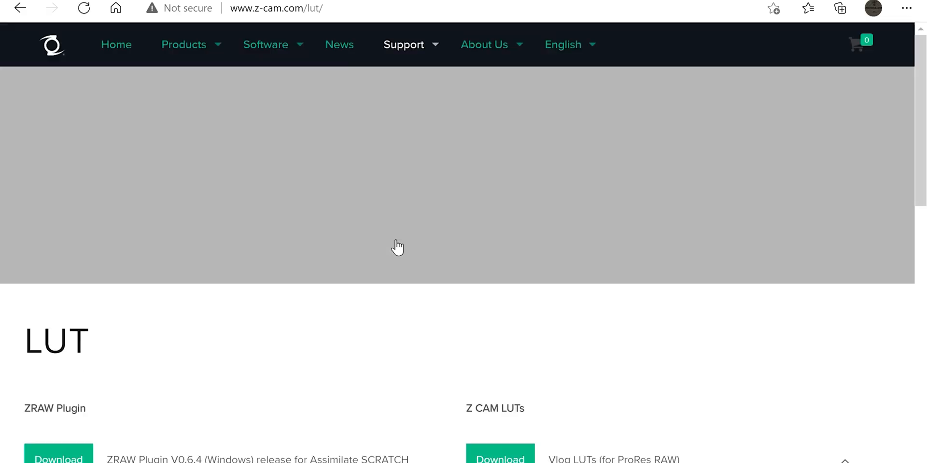
scroll("down", 3)
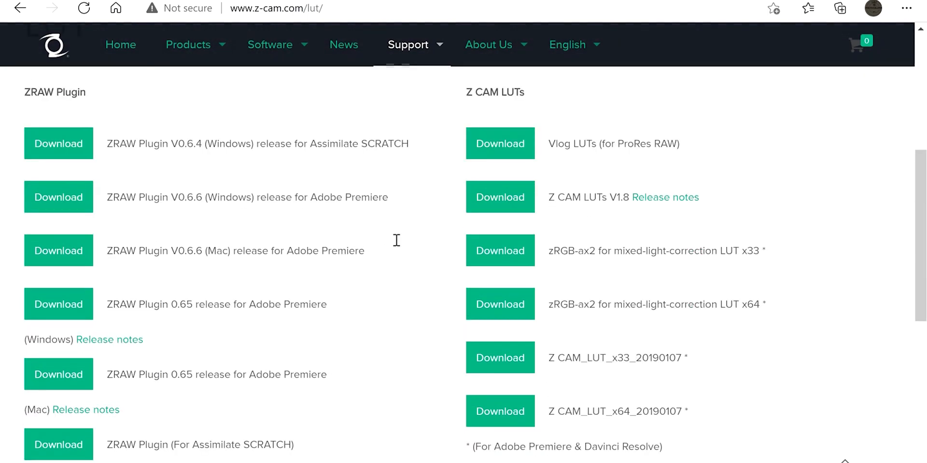
scroll("down", 3)
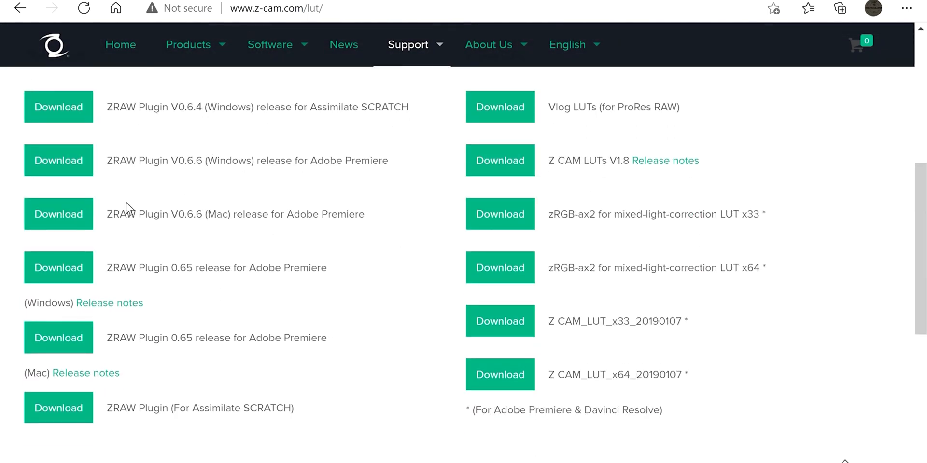
mouse_move(551, 130)
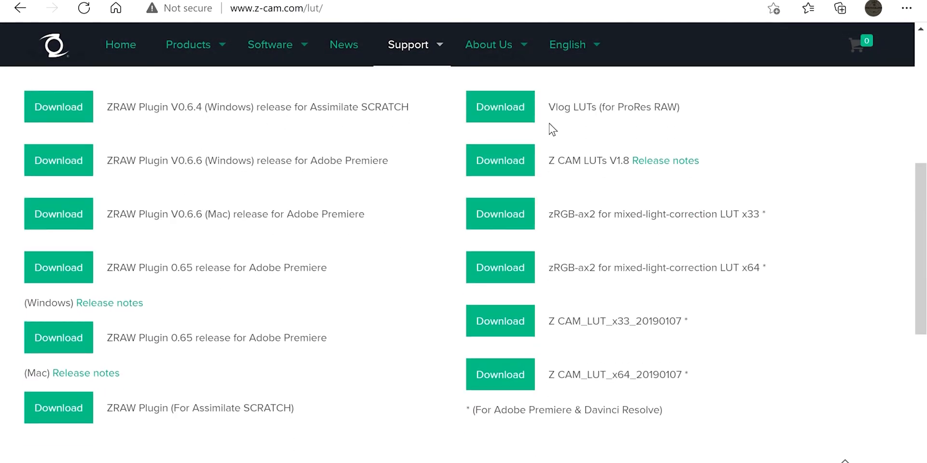
scroll("down", 3)
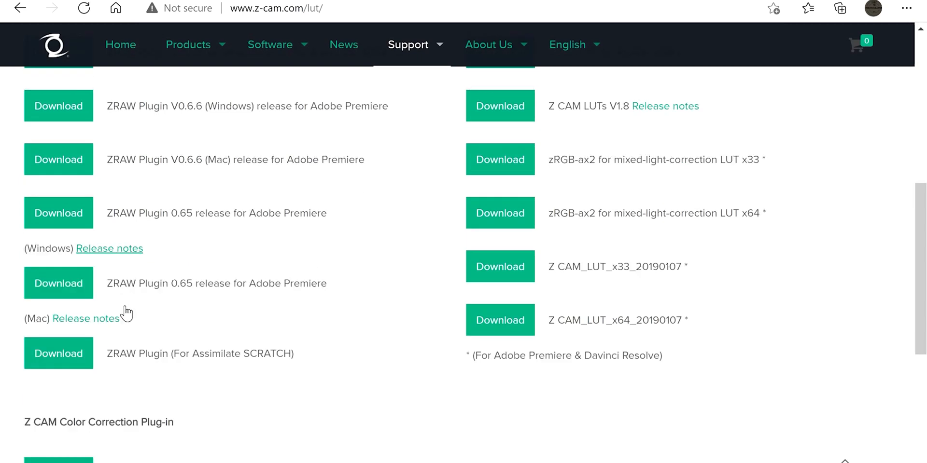
scroll("down", 3)
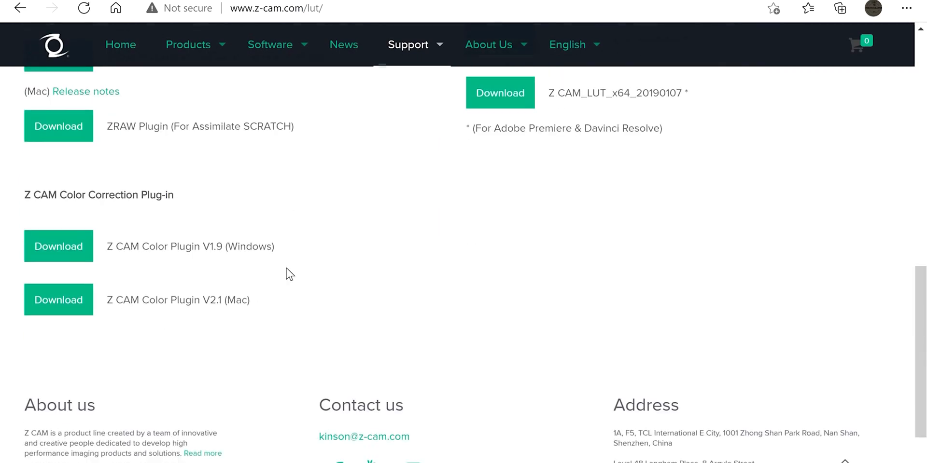
mouse_move(11, 225)
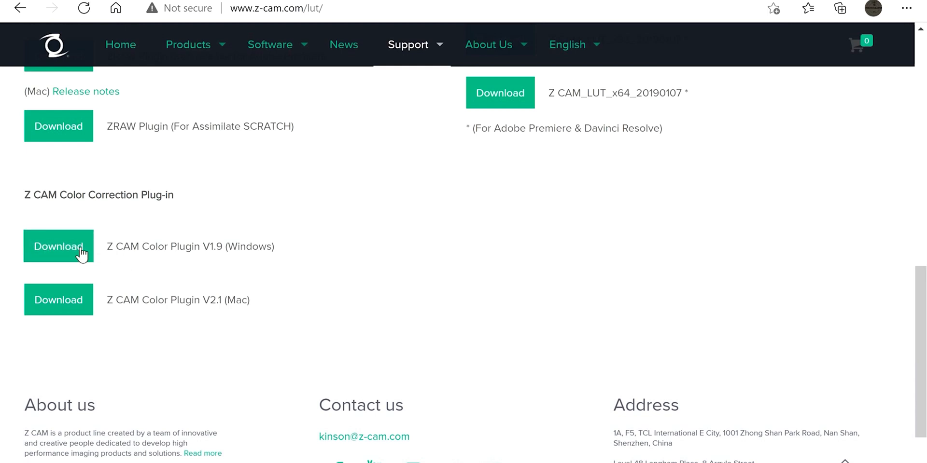
left_click(58, 247)
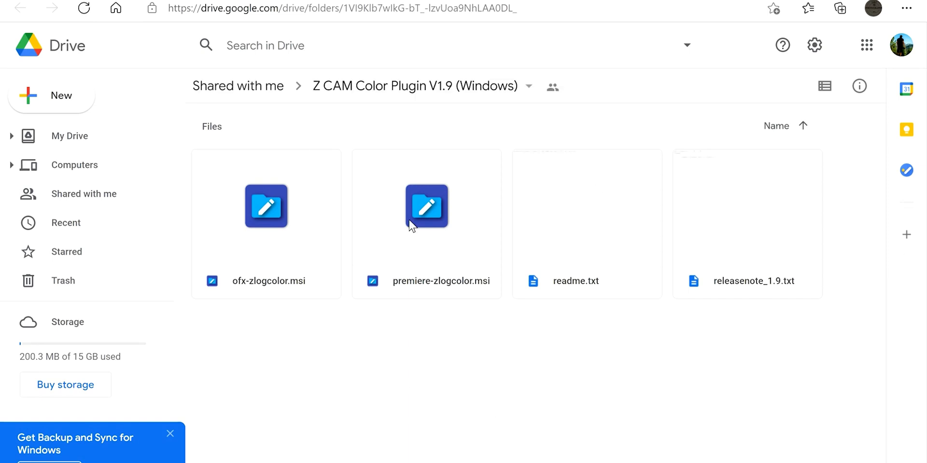
mouse_move(256, 147)
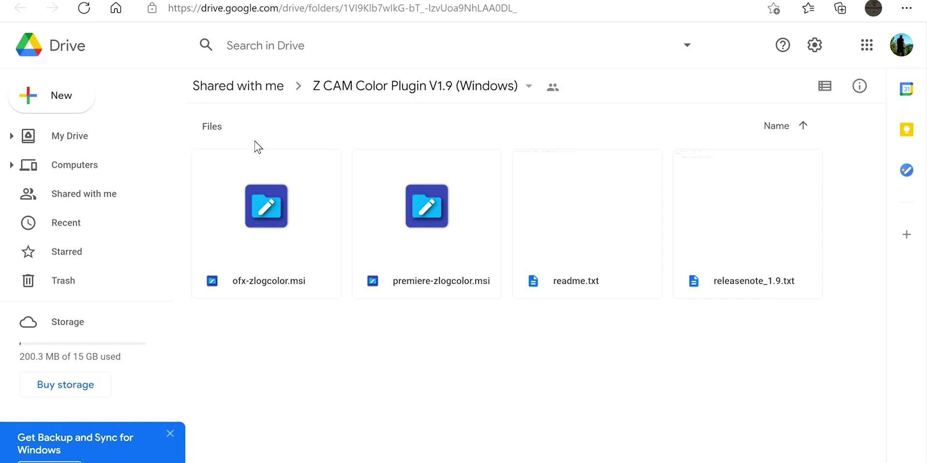
mouse_move(464, 295)
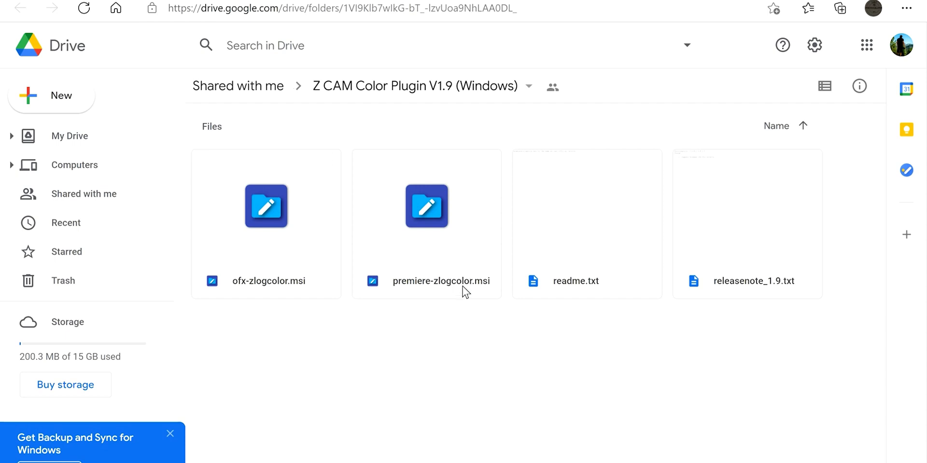
mouse_move(265, 212)
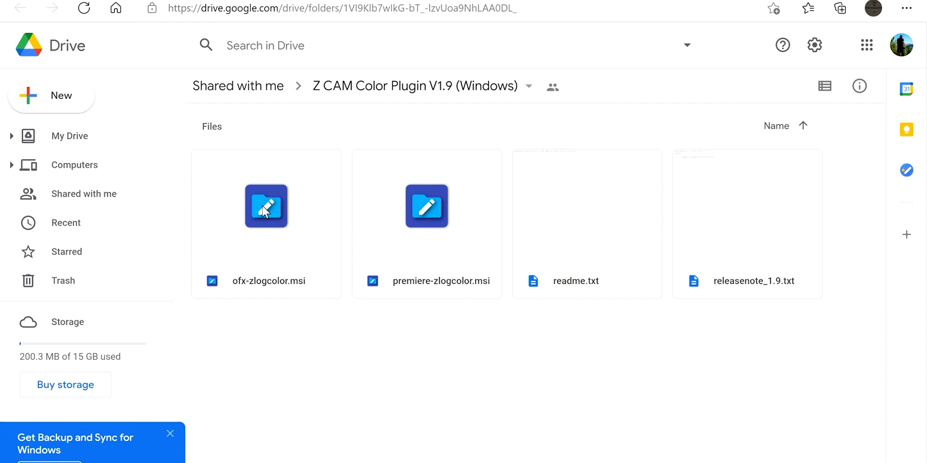
mouse_move(423, 218)
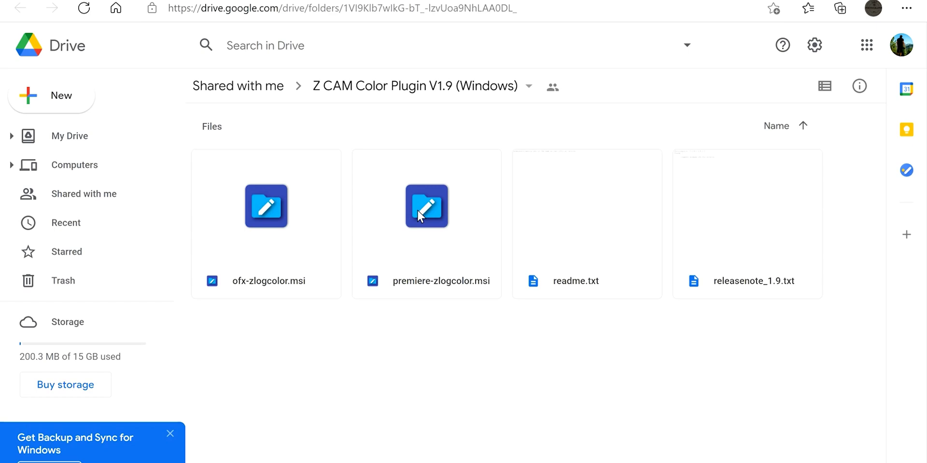
Preview premiere-zlogcolor.msi in the shared Drive folder and request its download.
double_click(426, 207)
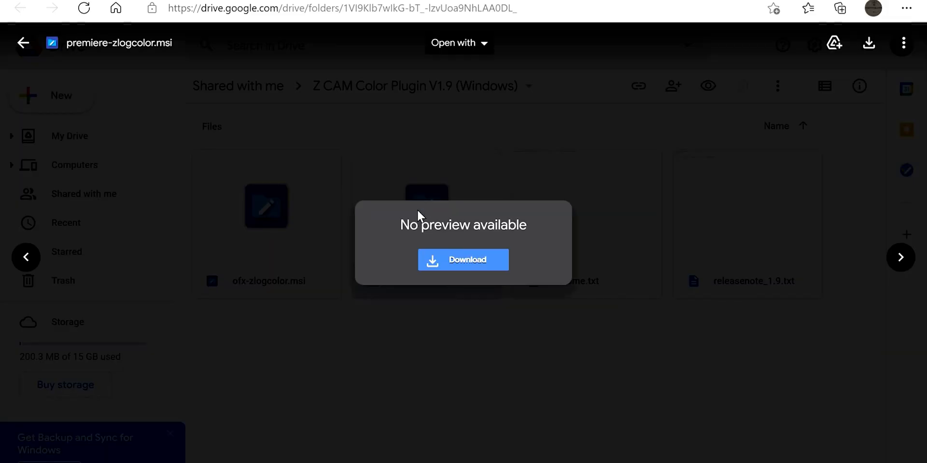
mouse_move(486, 270)
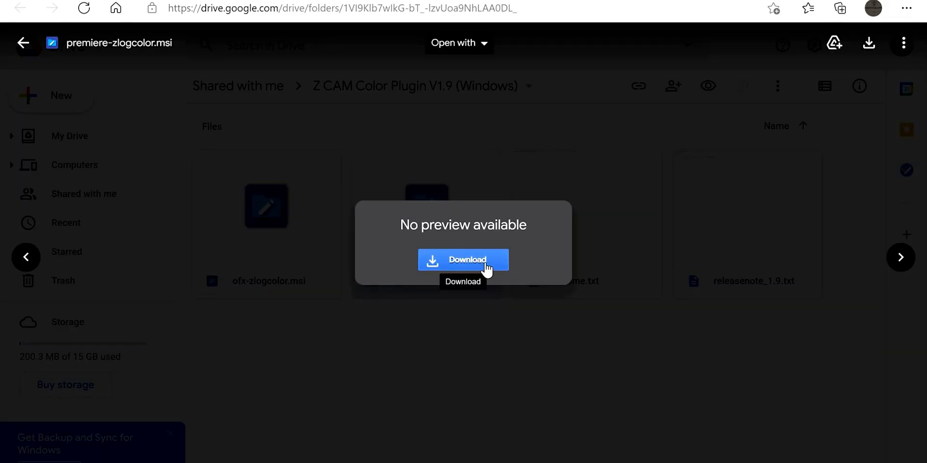
left_click(464, 261)
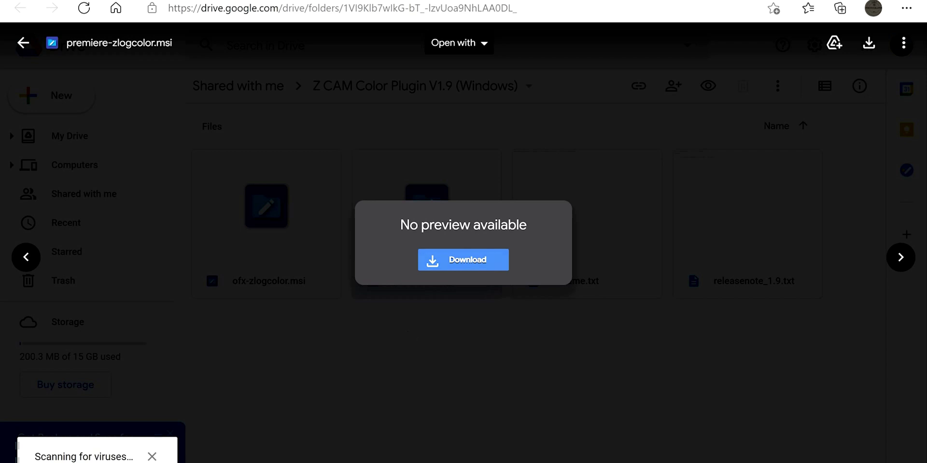
mouse_move(522, 232)
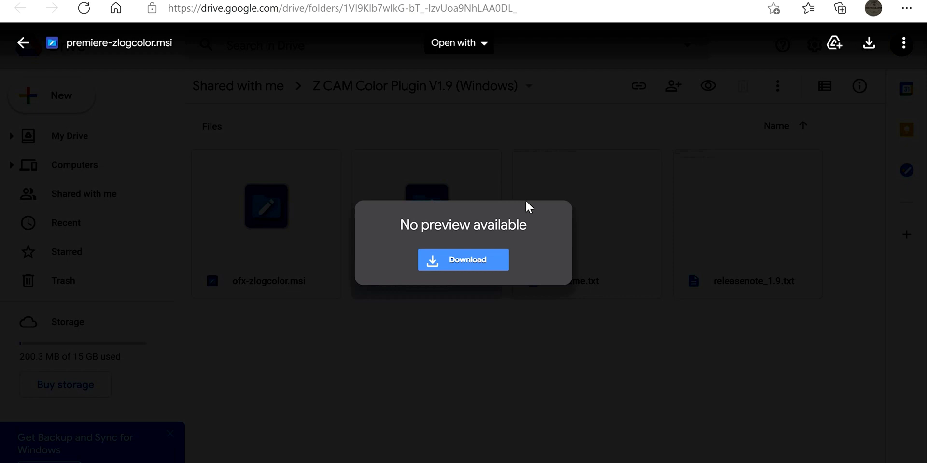
left_click(463, 259)
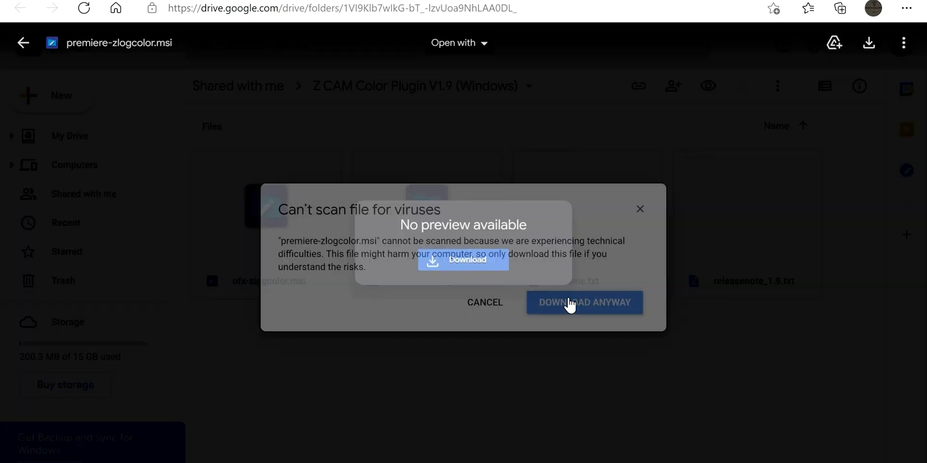
Save premiere-zlogcolor.msi to the 5 Day Deal folder and keep it anyway past Edge's SmartScreen block.
left_click(584, 303)
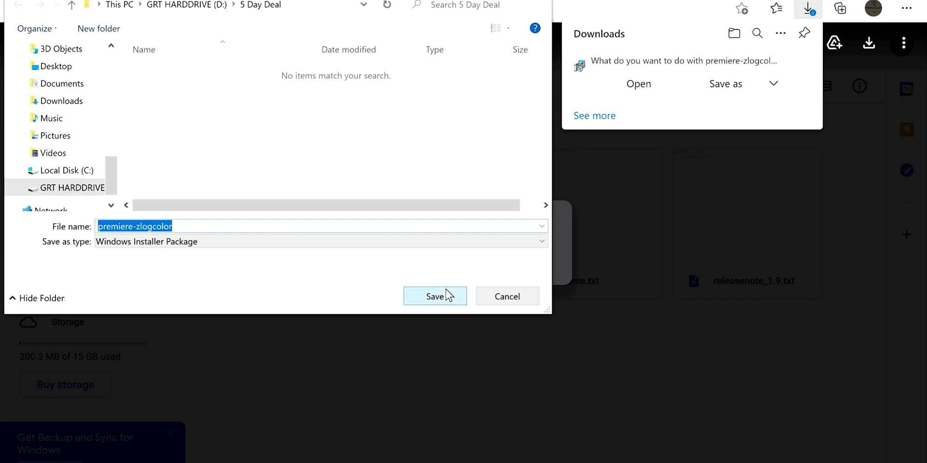
left_click(435, 297)
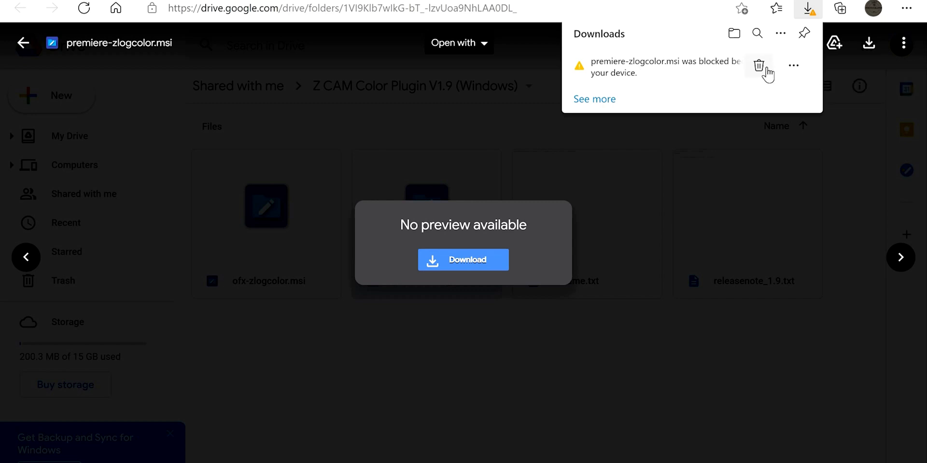
left_click(793, 65)
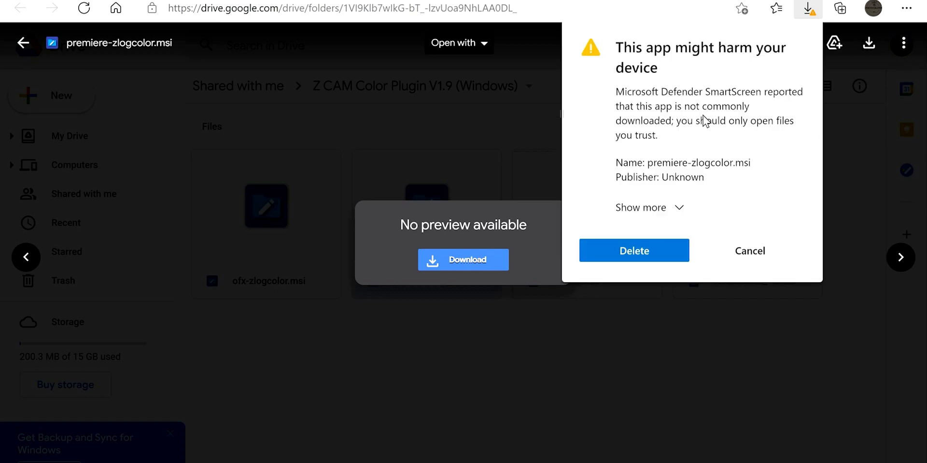
mouse_move(680, 210)
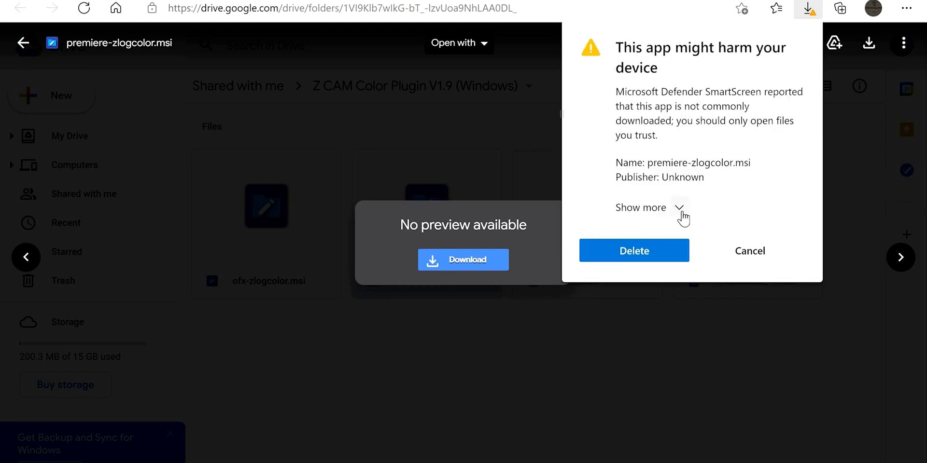
left_click(680, 208)
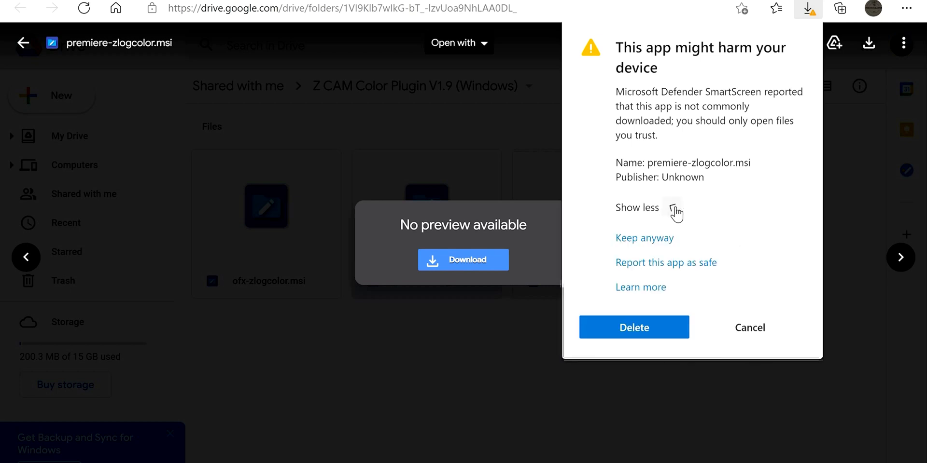
left_click(644, 237)
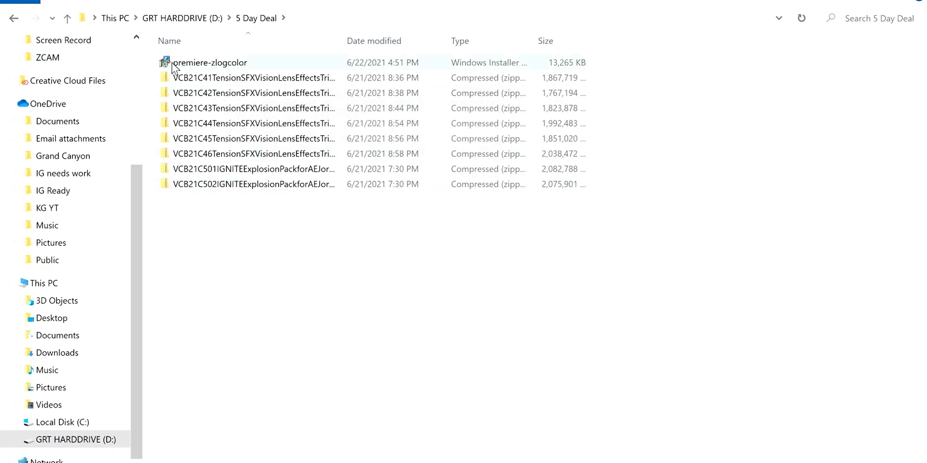
Run premiere-zlogcolor.msi anyway past the Windows SmartScreen prompt, reaching its Setup Wizard.
left_click(203, 63)
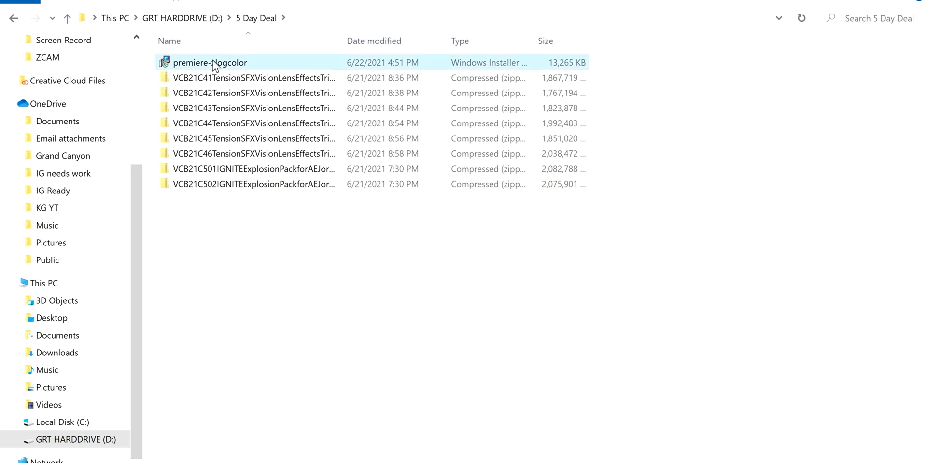
double_click(208, 62)
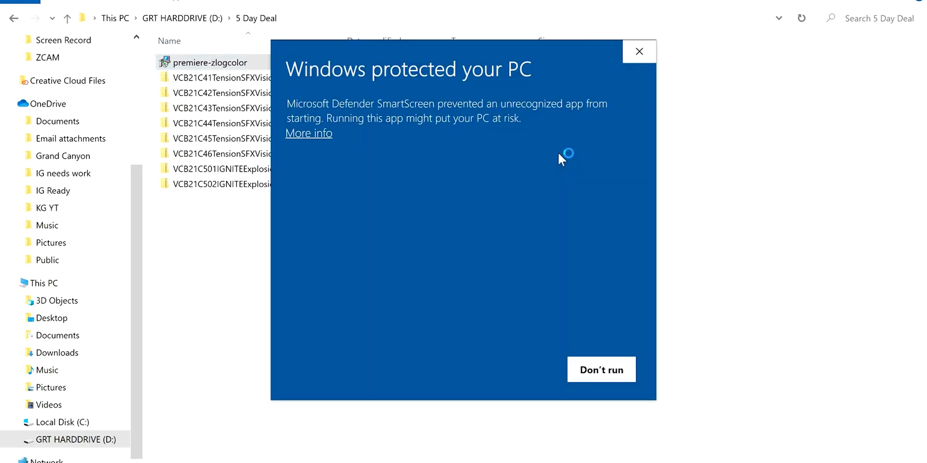
mouse_move(547, 211)
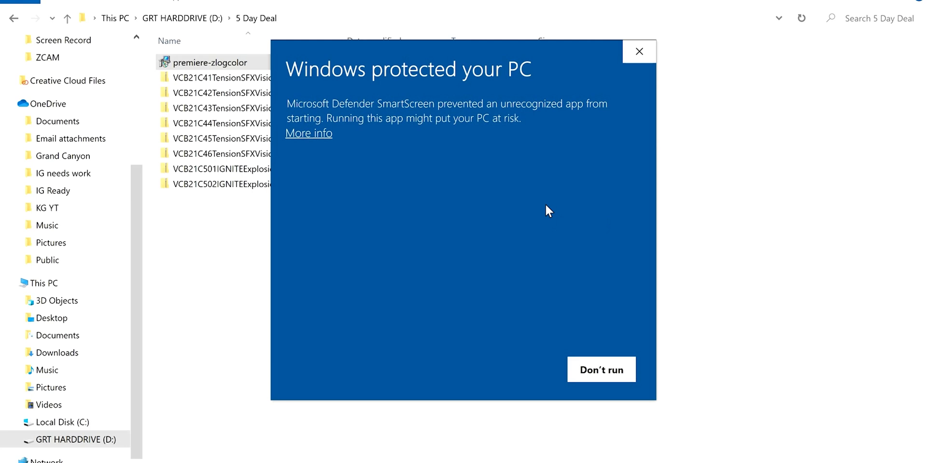
mouse_move(488, 93)
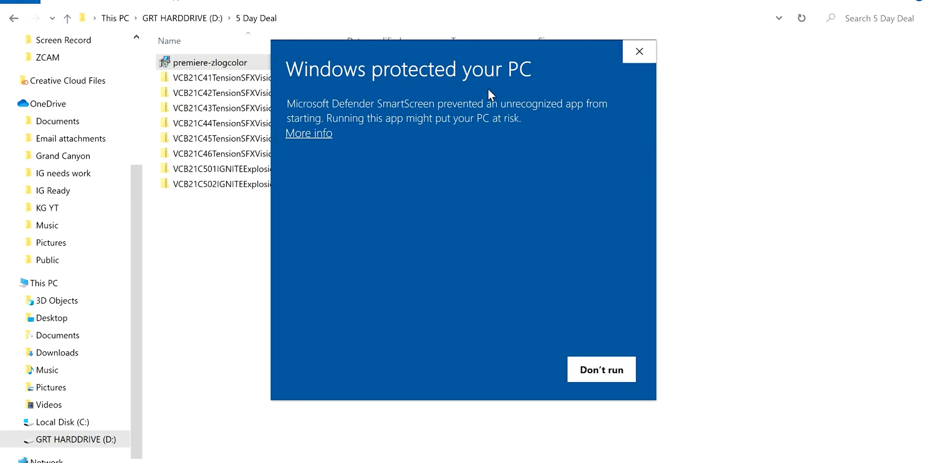
mouse_move(585, 378)
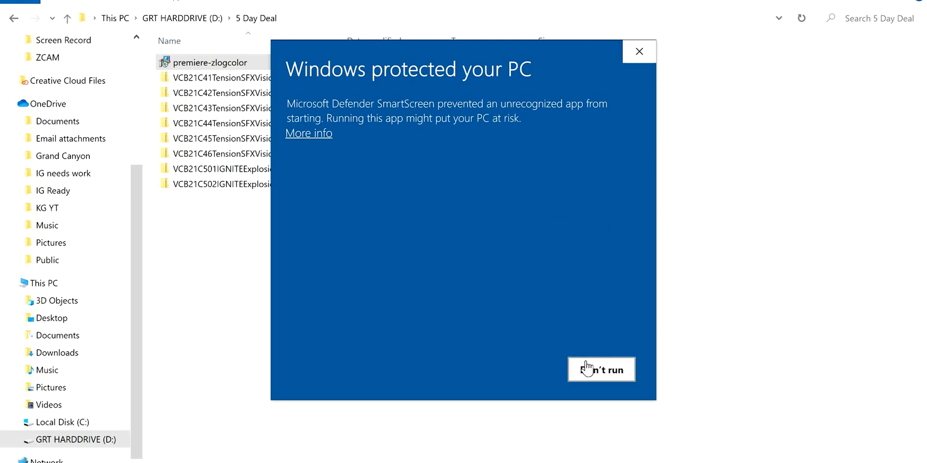
left_click(308, 133)
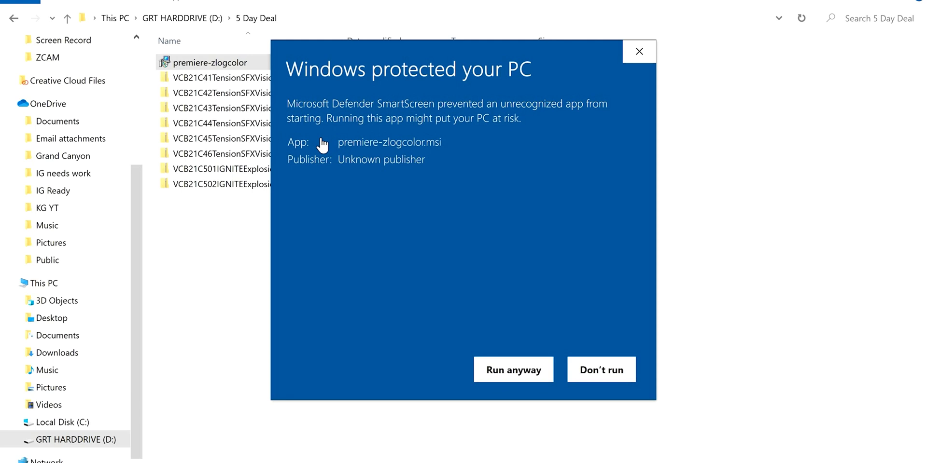
left_click(514, 370)
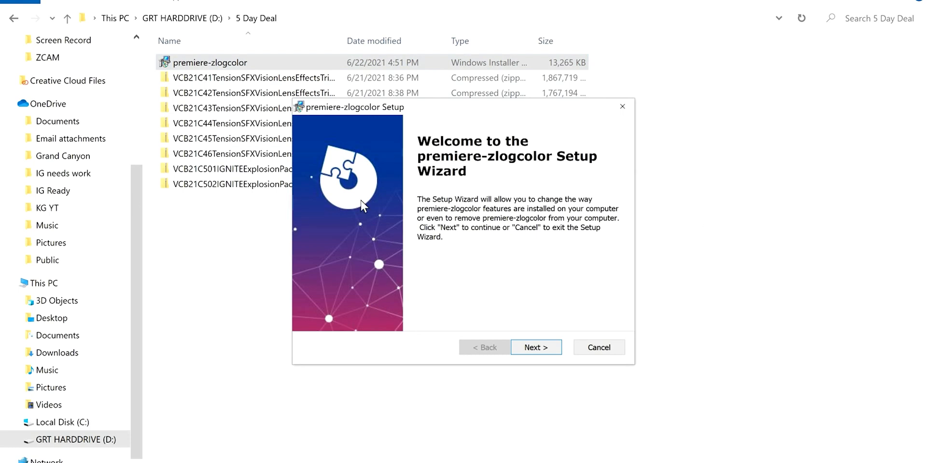
mouse_move(662, 350)
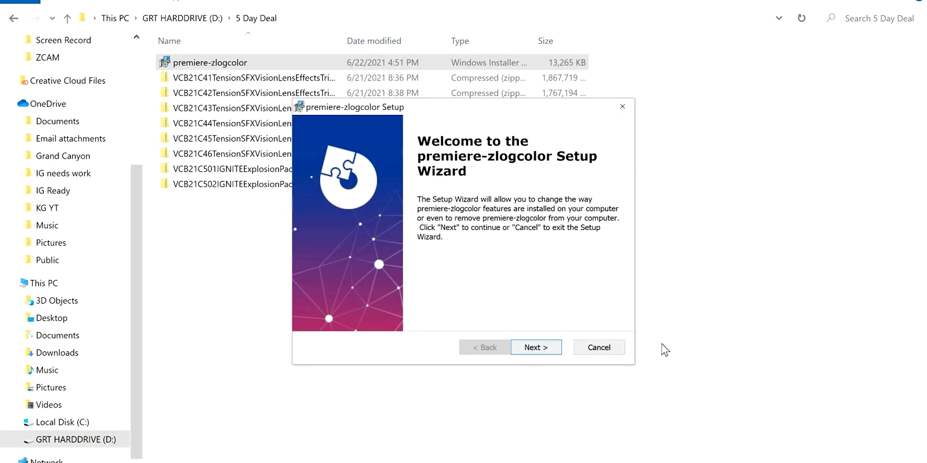
mouse_move(608, 366)
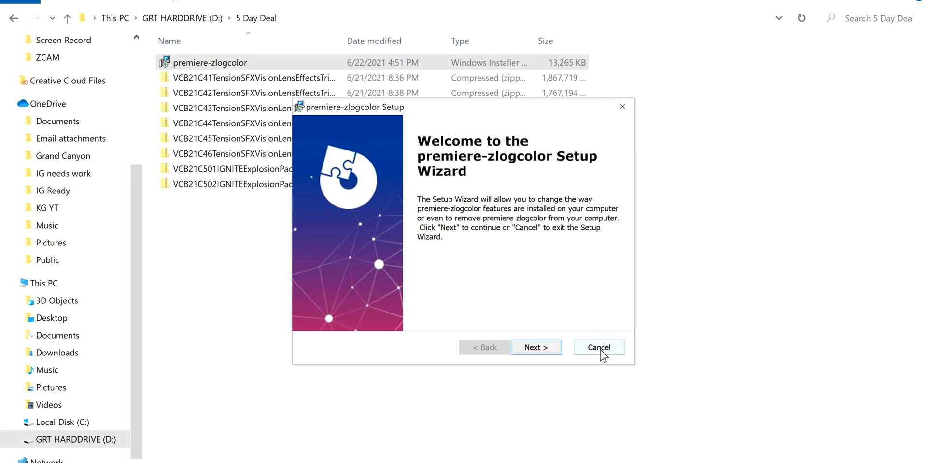
Cancel the premiere-zlogcolor installation and finish out of the wizard.
left_click(599, 347)
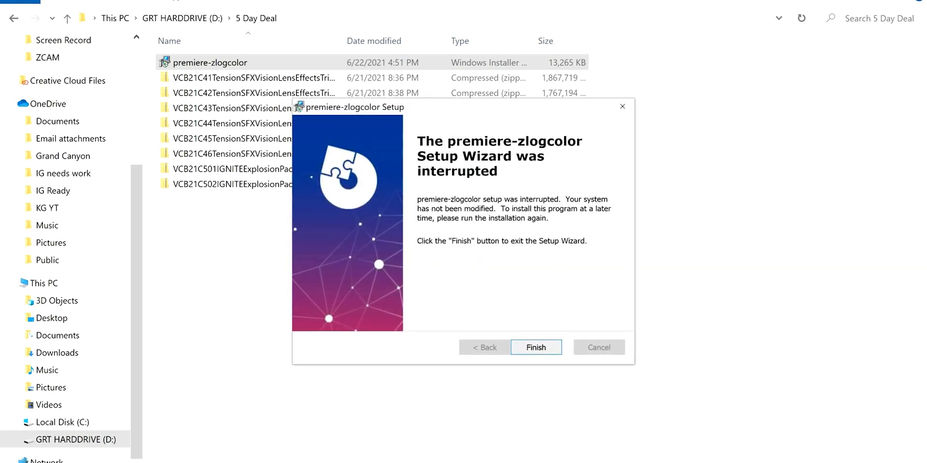
left_click(536, 348)
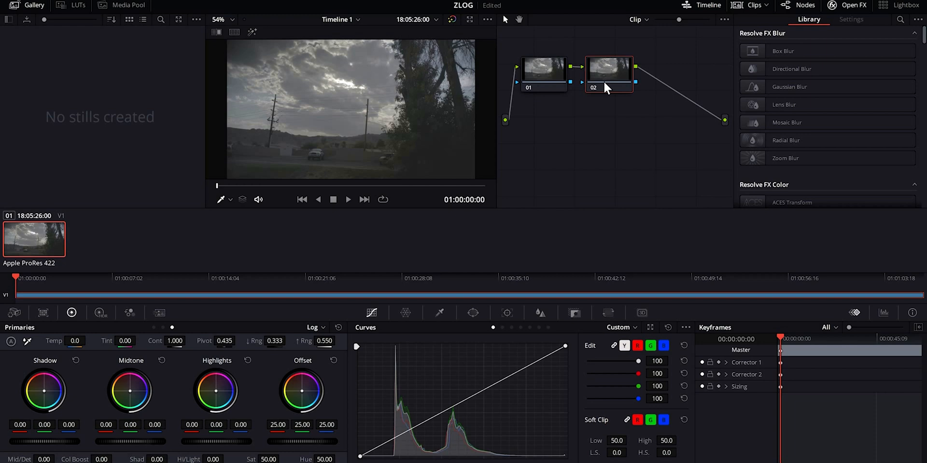
Scroll the OpenFX library down to the Z CAM section listing ZlogColor.
key("alt+s")
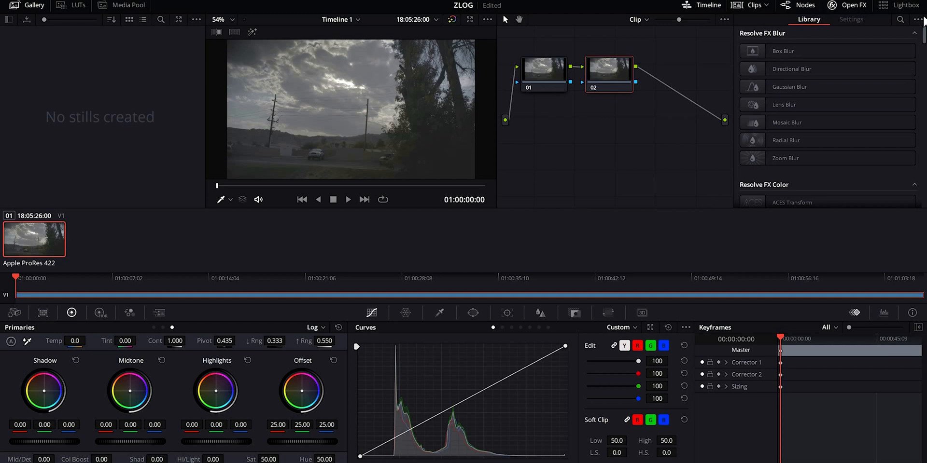
scroll("down", 3)
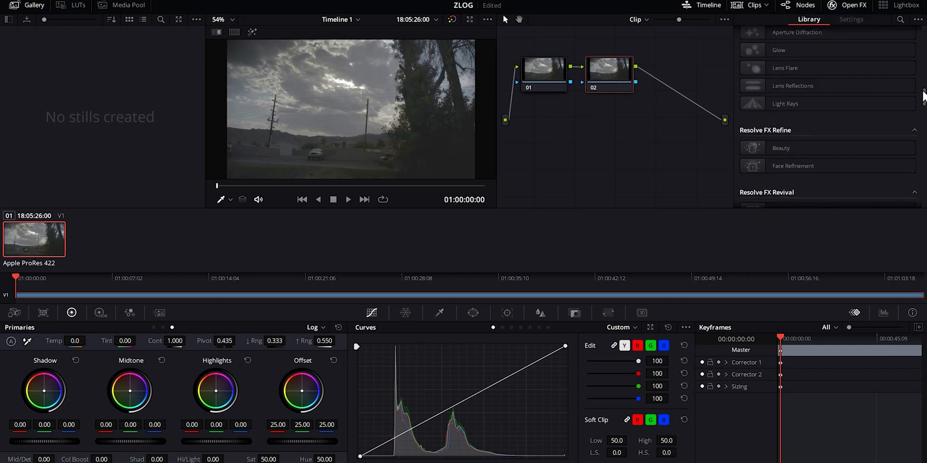
scroll("down", 3)
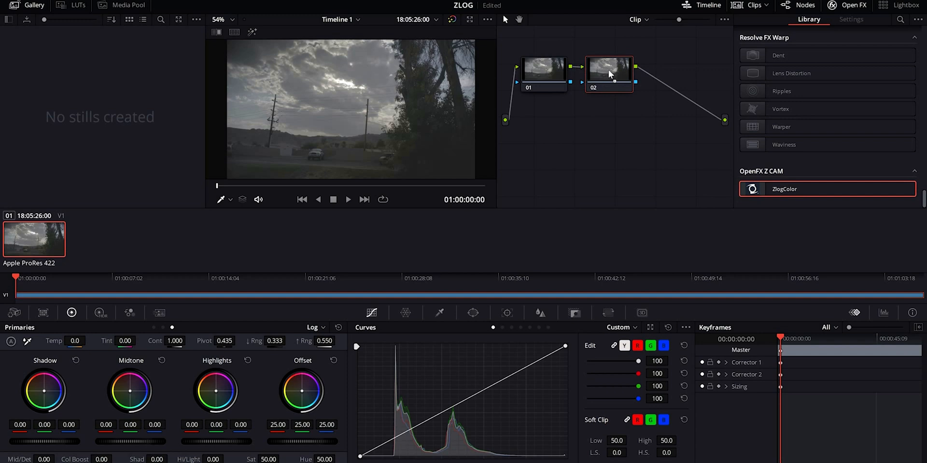
Drop ZlogColor onto node 02, leave lift at zero and settle gamma at 1.010.
left_click(851, 20)
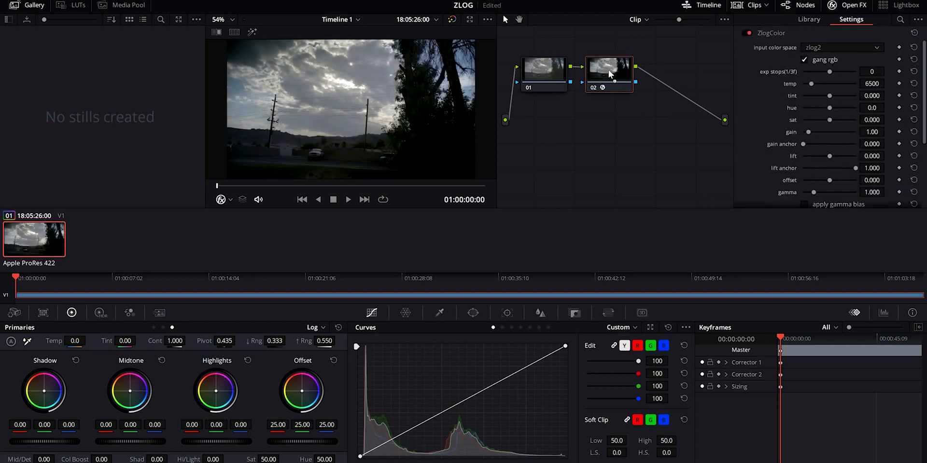
mouse_move(219, 191)
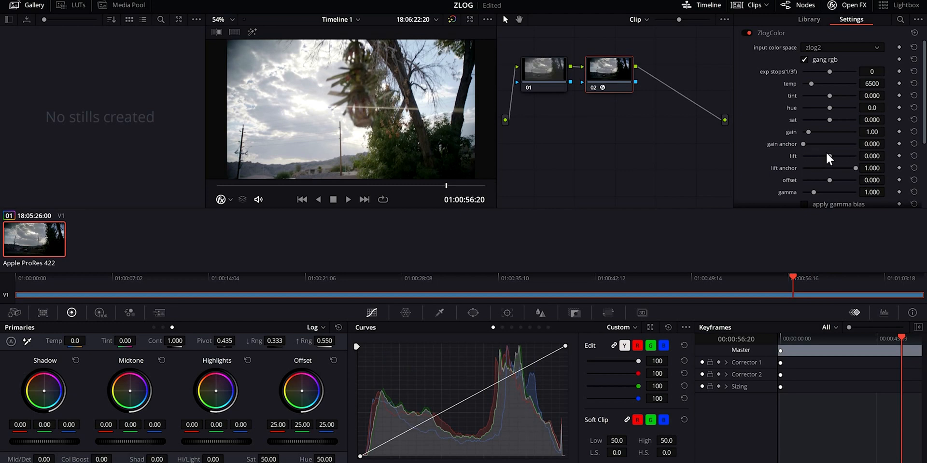
left_click_drag(830, 155, 824, 156)
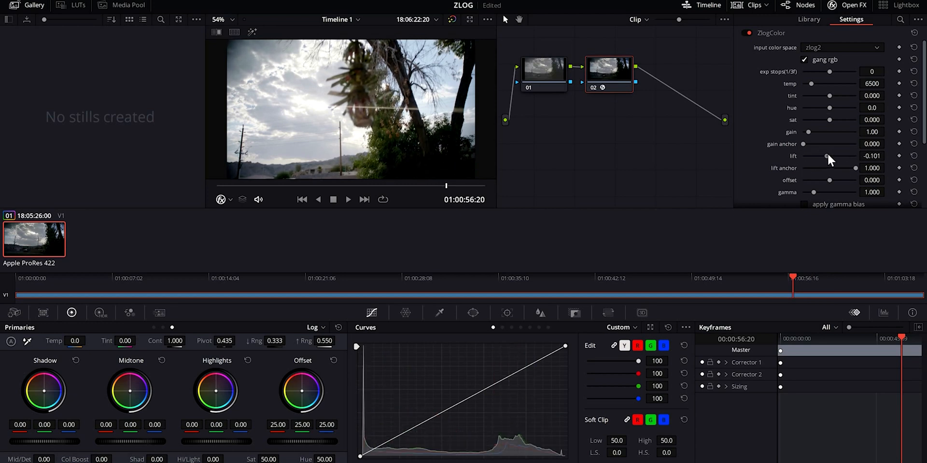
left_click_drag(827, 157, 833, 156)
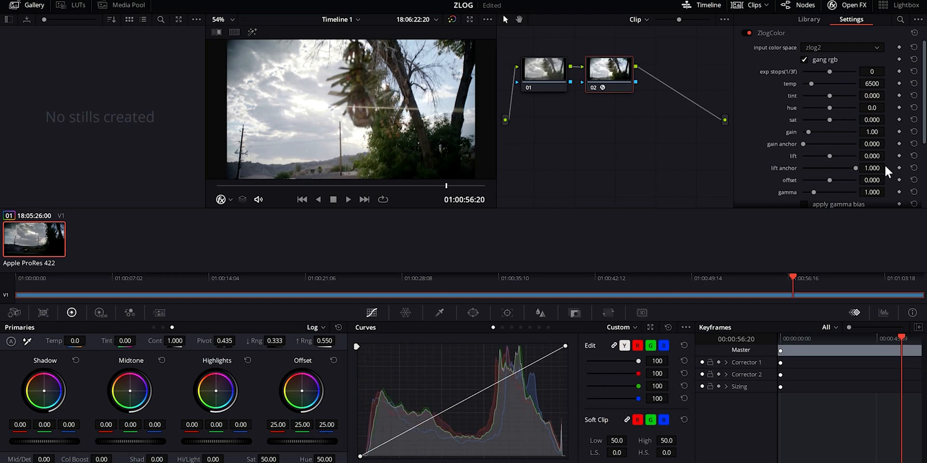
left_click_drag(813, 192, 812, 192)
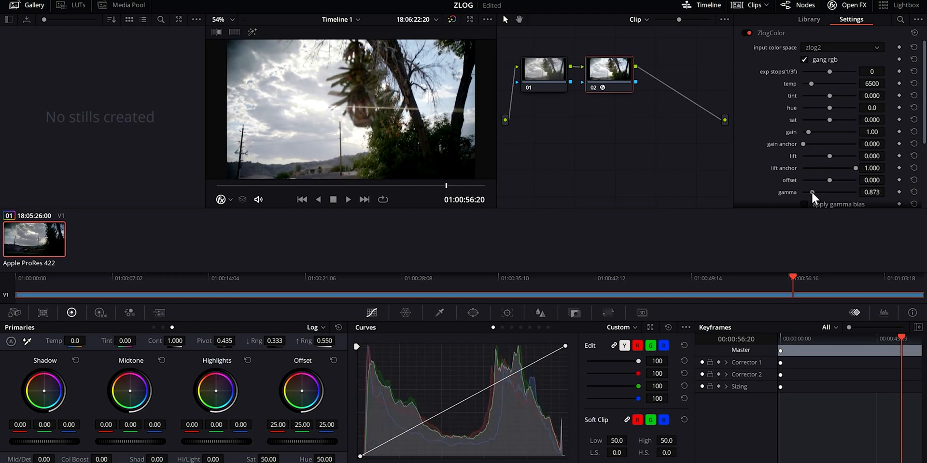
left_click_drag(811, 192, 814, 192)
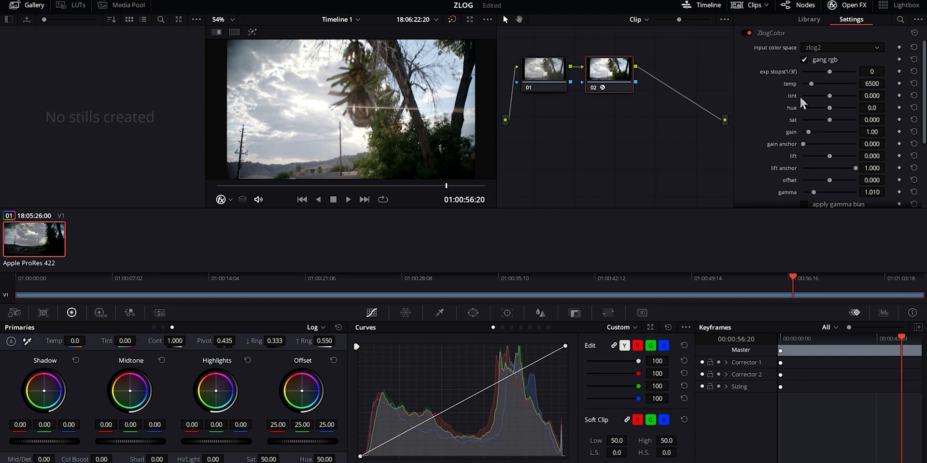
Tick purple edge remove and saturation correction in the ZlogColor settings.
scroll("down", 3)
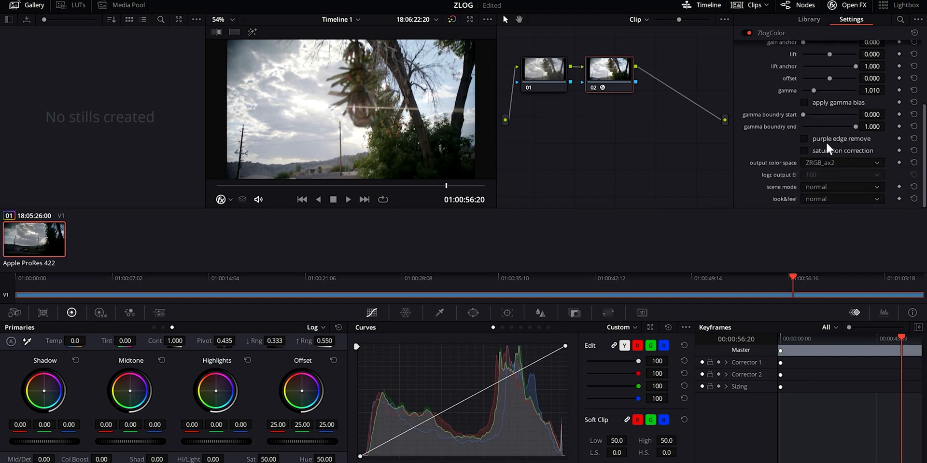
mouse_move(805, 147)
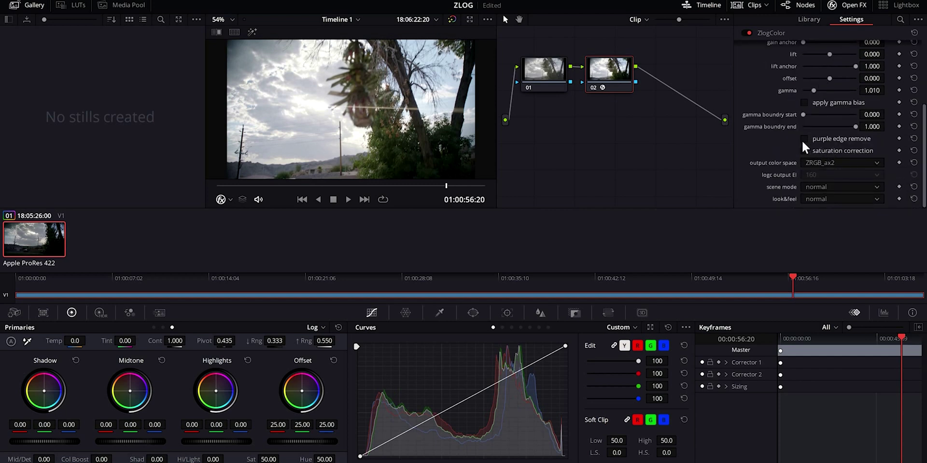
left_click(804, 139)
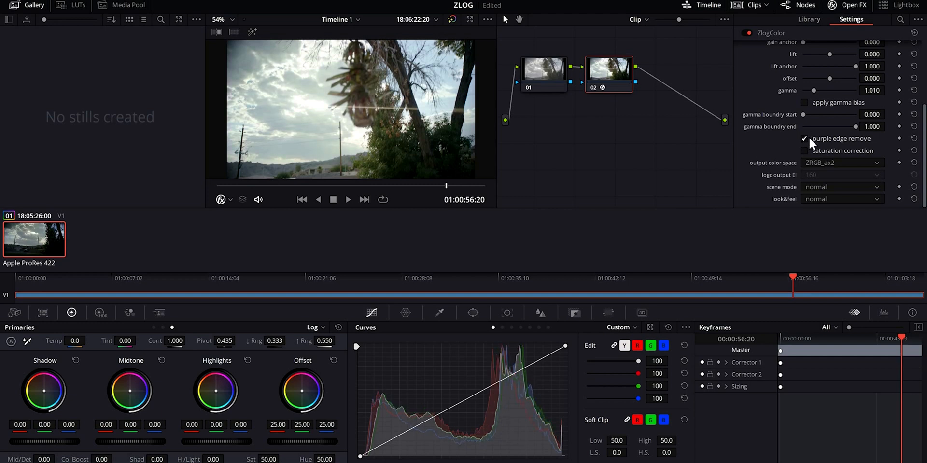
left_click(804, 139)
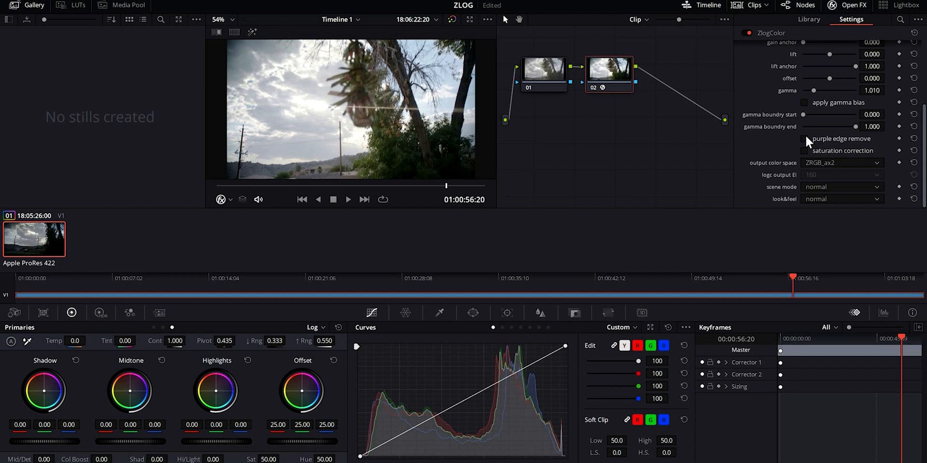
left_click(804, 139)
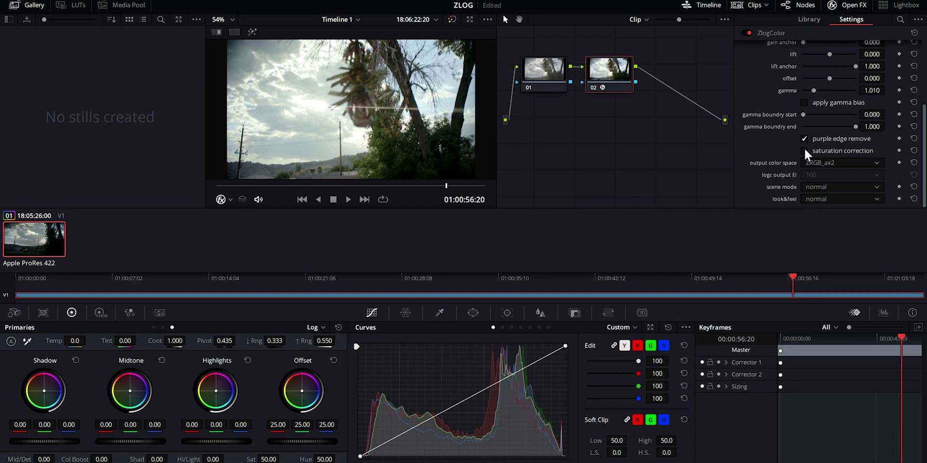
left_click(805, 150)
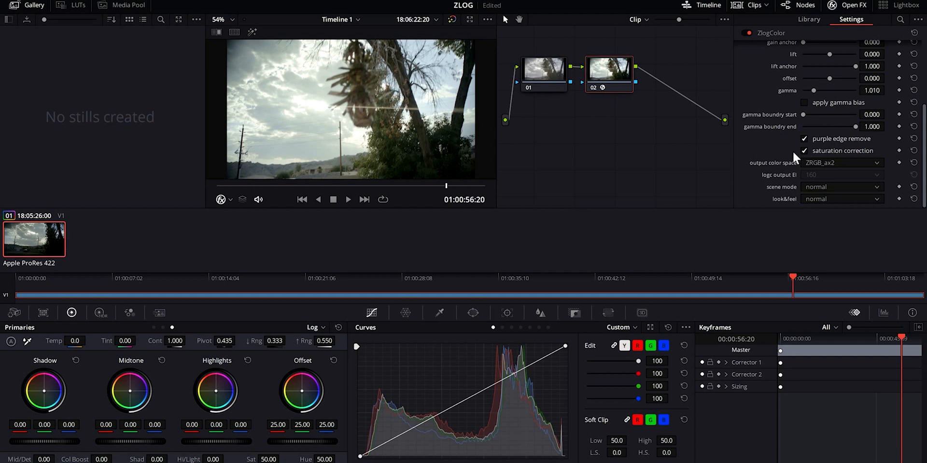
mouse_move(760, 145)
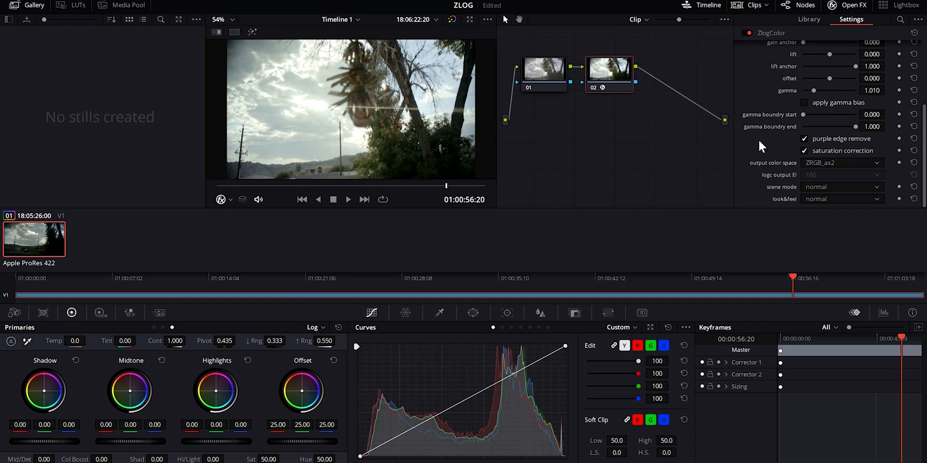